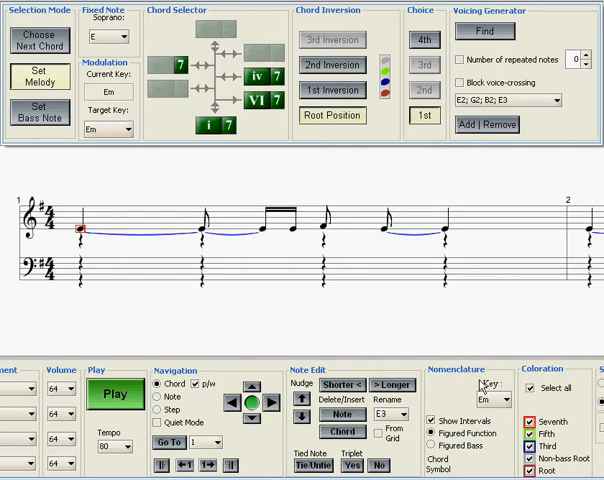
mouse_move(318, 342)
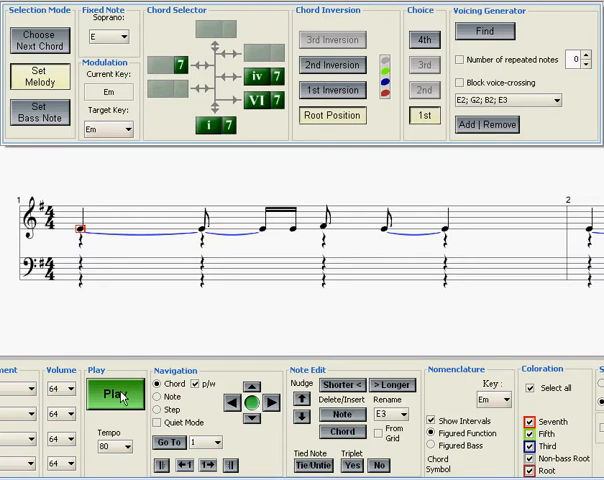
- Play the unharmonized E minor melody briefly, then stop the playback
left_click(106, 394)
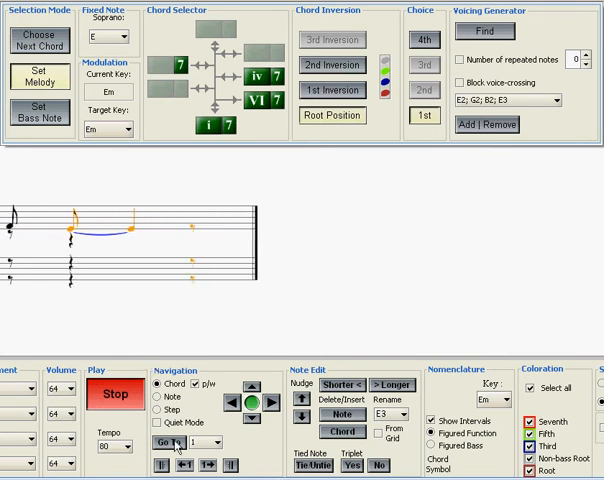
left_click(114, 390)
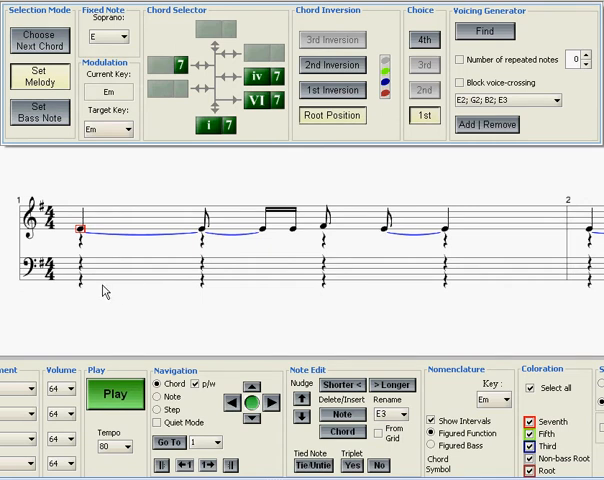
mouse_move(88, 292)
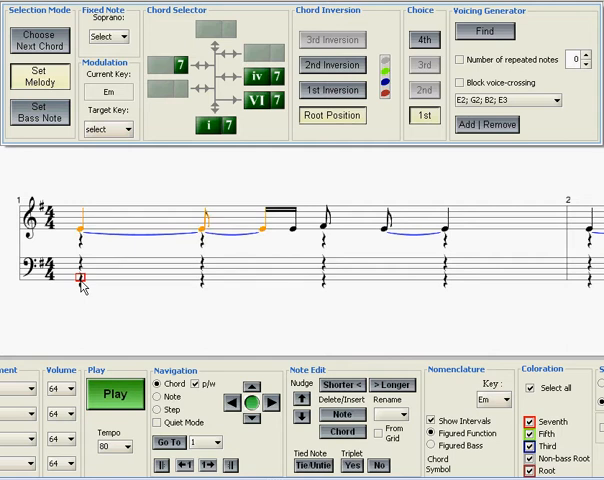
- Give the first melody beat a bass note on the lower staff to complete its chord
left_click(78, 278)
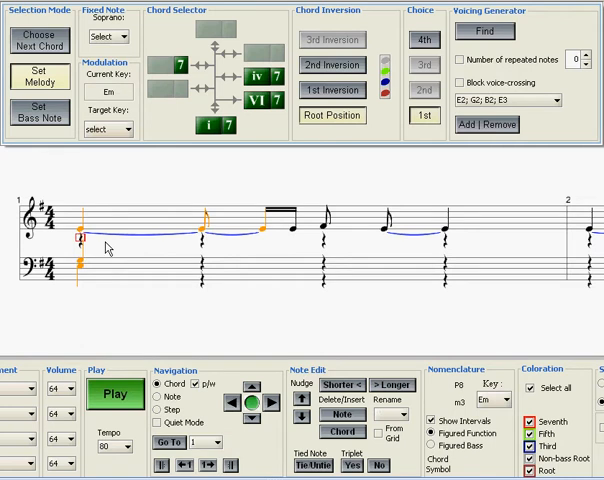
left_click(76, 244)
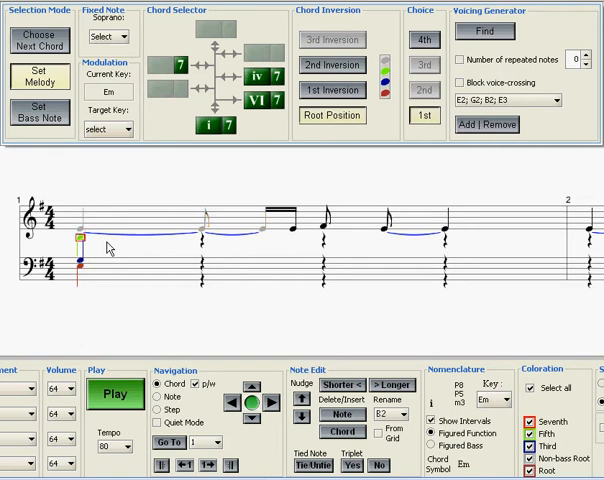
mouse_move(110, 290)
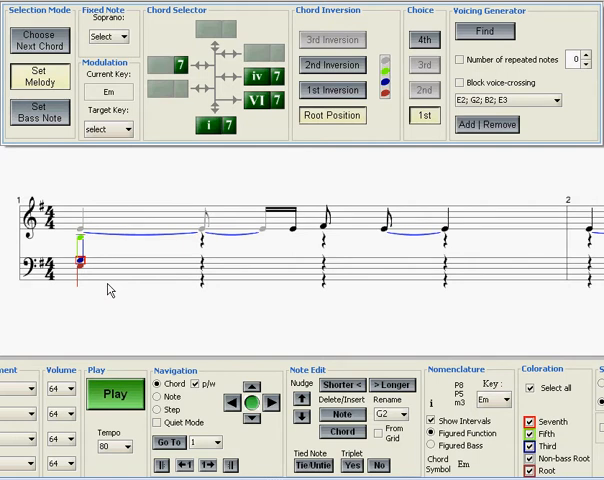
mouse_move(294, 288)
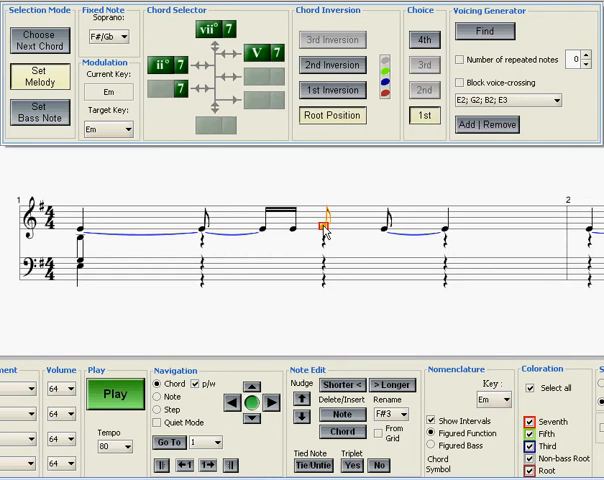
mouse_move(184, 46)
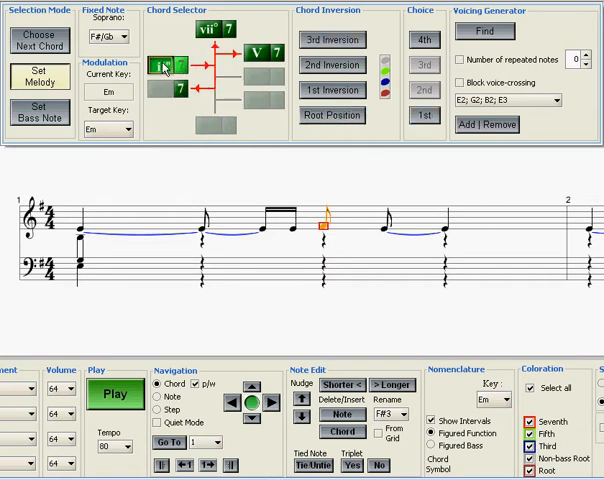
- Preview two chord options for the F♯ melody note in the Chord Selector
left_click(210, 32)
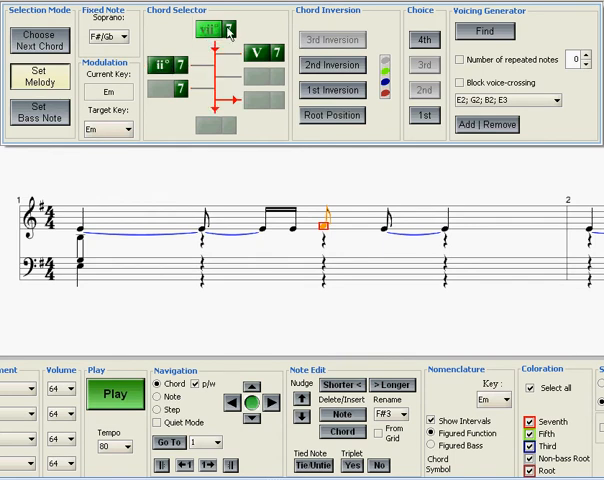
left_click(268, 54)
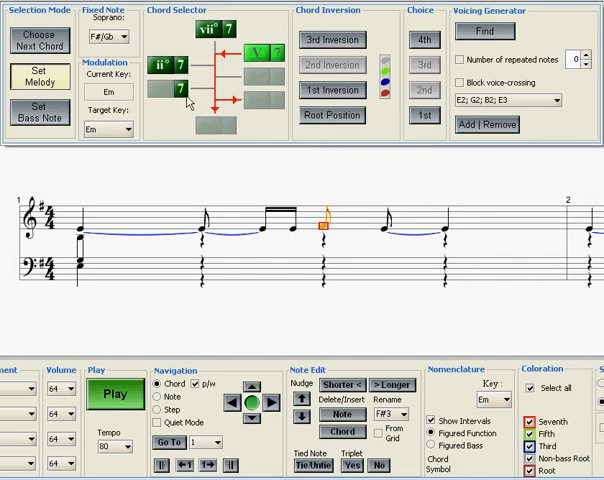
mouse_move(206, 104)
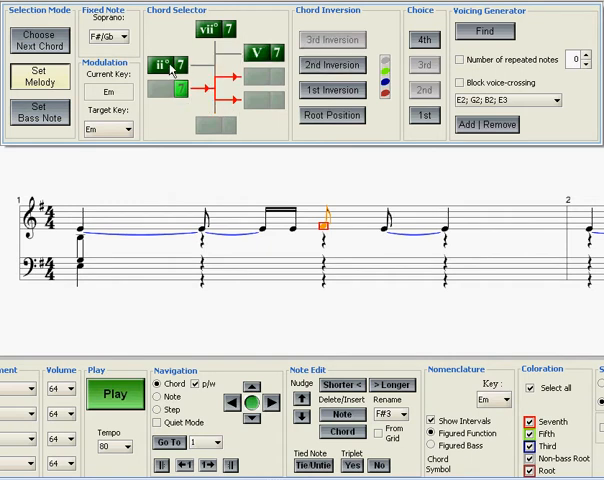
mouse_move(204, 104)
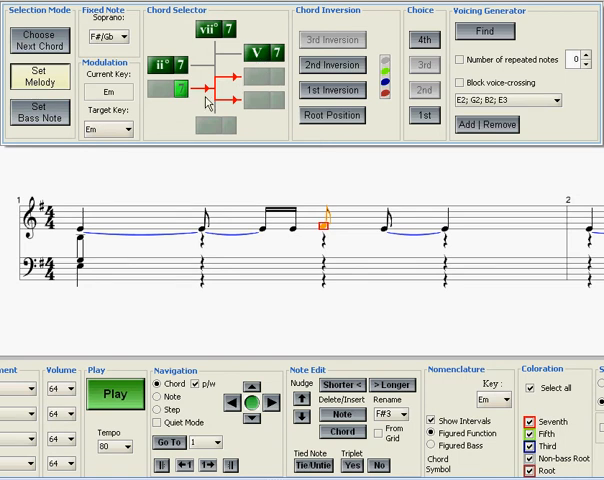
mouse_move(208, 110)
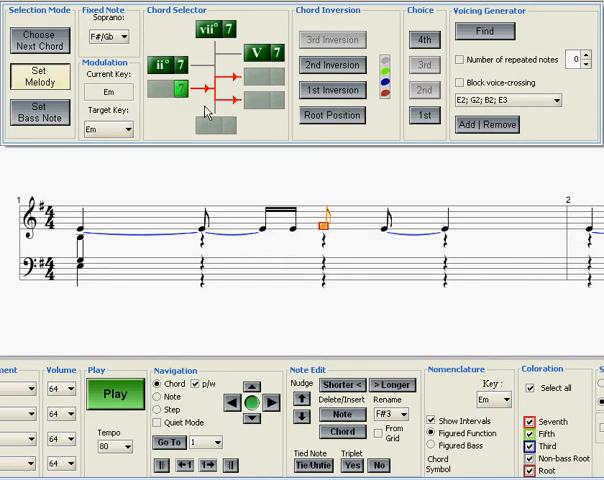
mouse_move(220, 126)
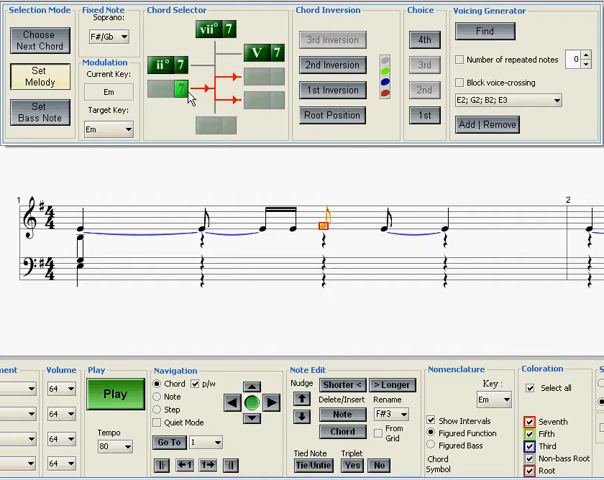
mouse_move(262, 130)
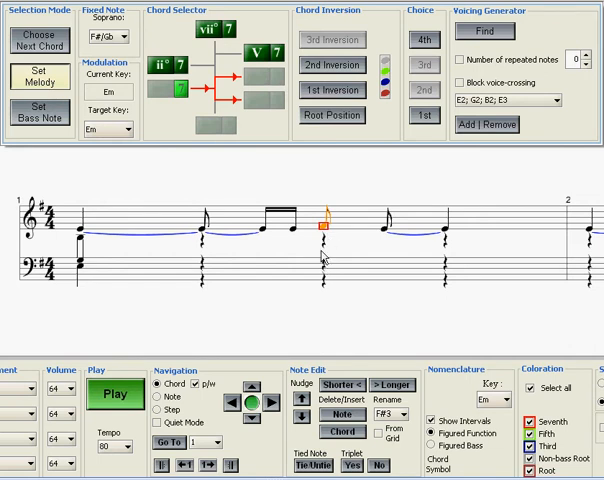
mouse_move(330, 264)
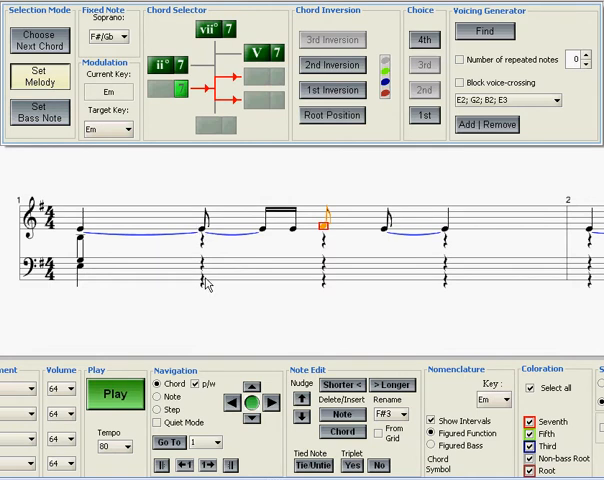
mouse_move(210, 284)
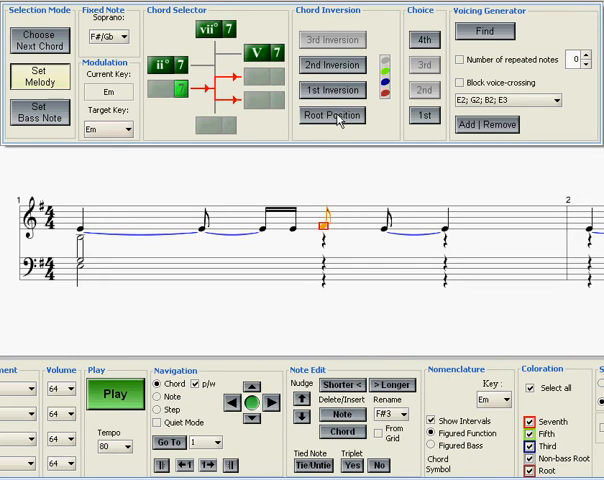
mouse_move(186, 106)
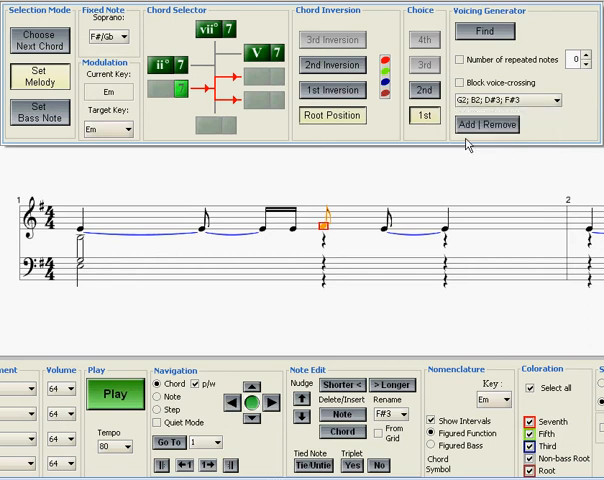
mouse_move(492, 126)
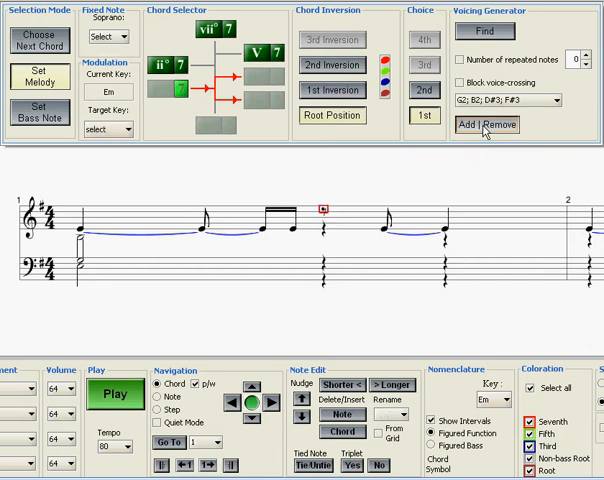
- Add the G, B, D, F♯ voicing to the middle melody note of measure 1
left_click(486, 124)
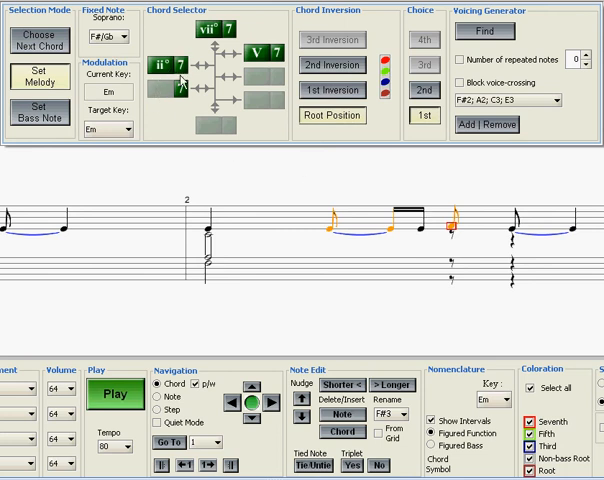
mouse_move(232, 88)
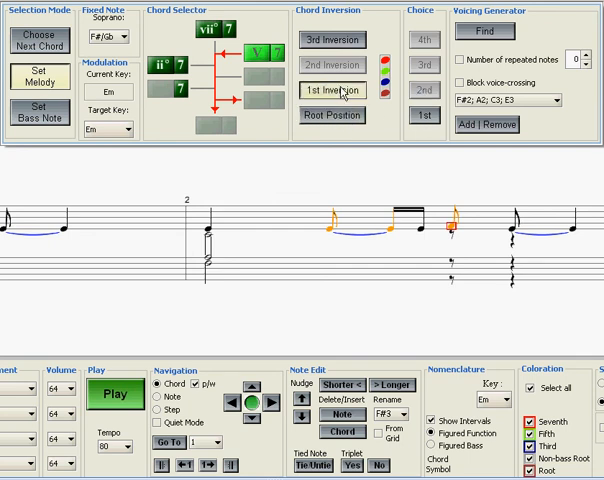
- Put the chord under measure 2's first melody note in first inversion
left_click(328, 40)
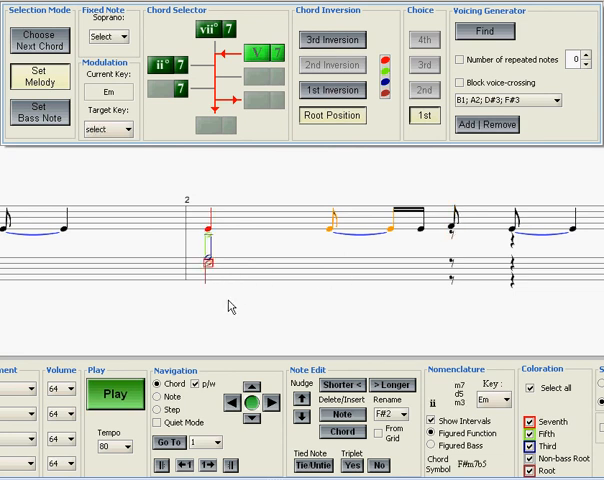
mouse_move(442, 270)
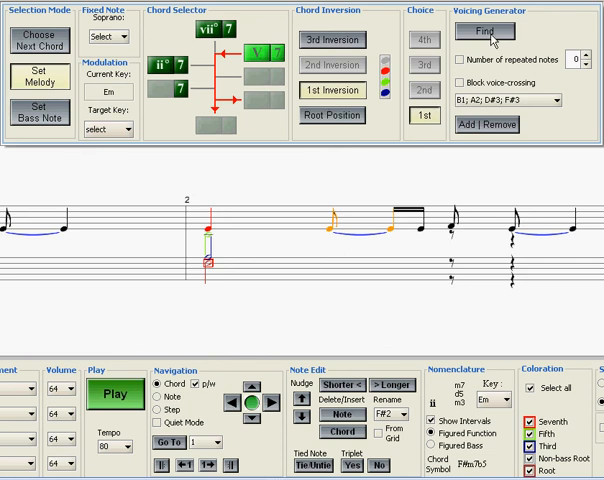
- Dismiss the missing-target-key warning and search again for voicings of the chosen chord
left_click(486, 32)
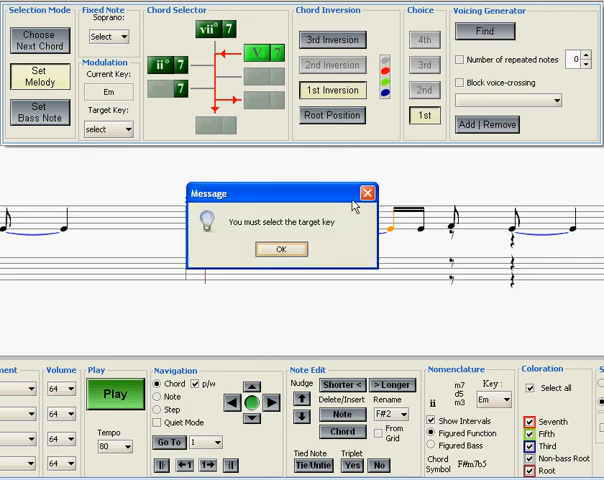
left_click(282, 250)
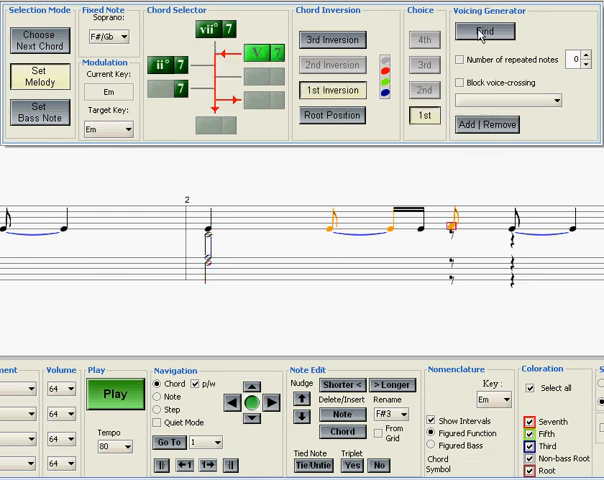
left_click(482, 30)
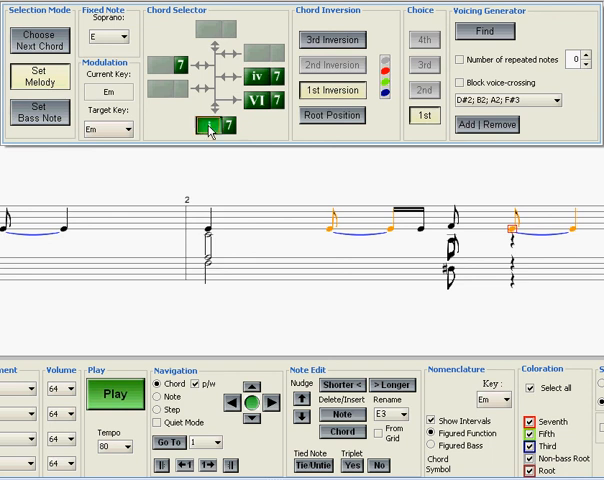
- Choose a different chord for measure 2's next note and find its first-inversion voicings
left_click(330, 116)
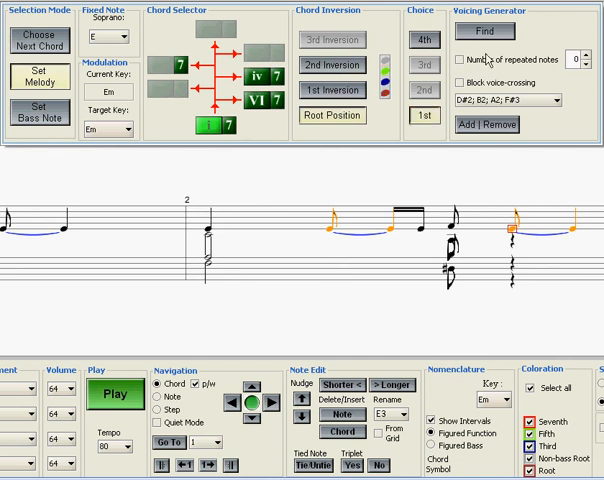
left_click(490, 32)
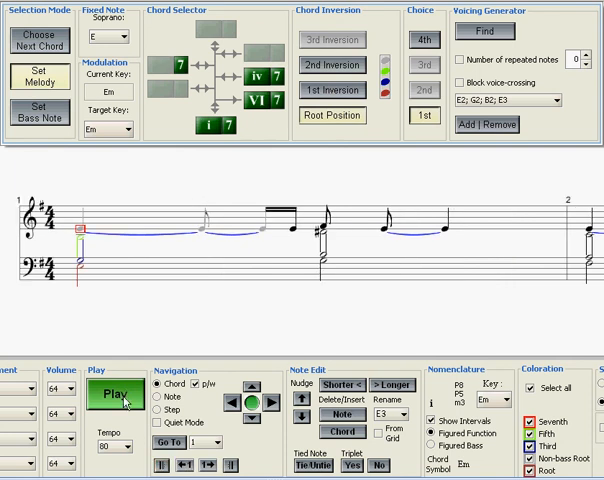
- Start playback of the partly harmonized melody from the beginning
left_click(110, 396)
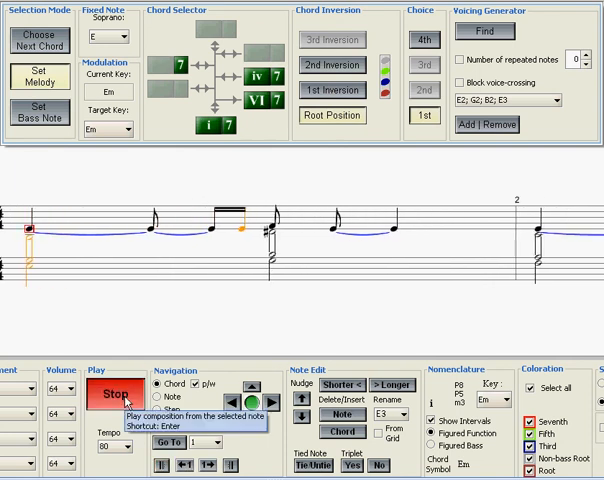